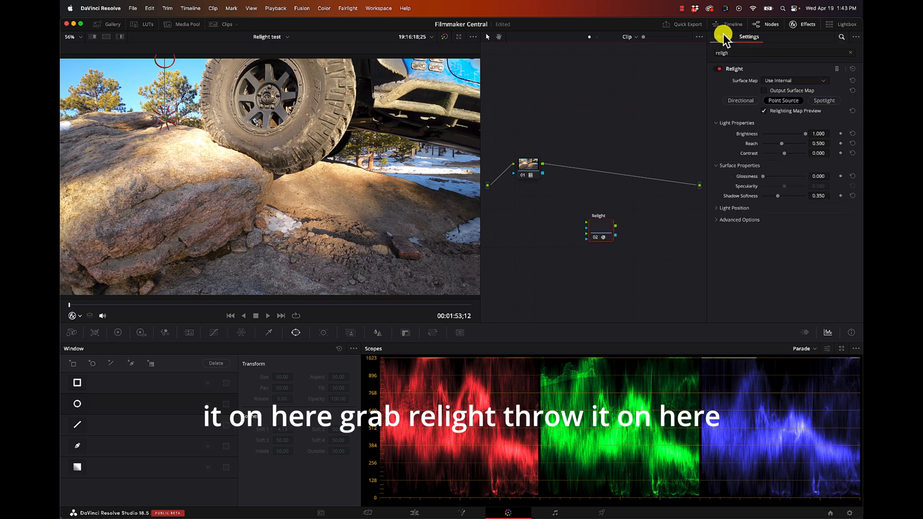
Add a second Relight node, chain it after the first, and select it for adjustment.
click(722, 36)
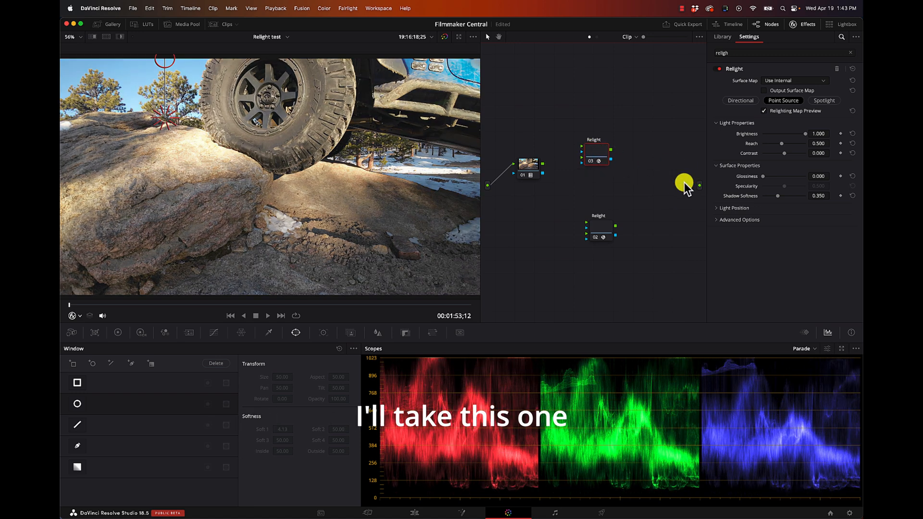
drag(684, 183, 583, 223)
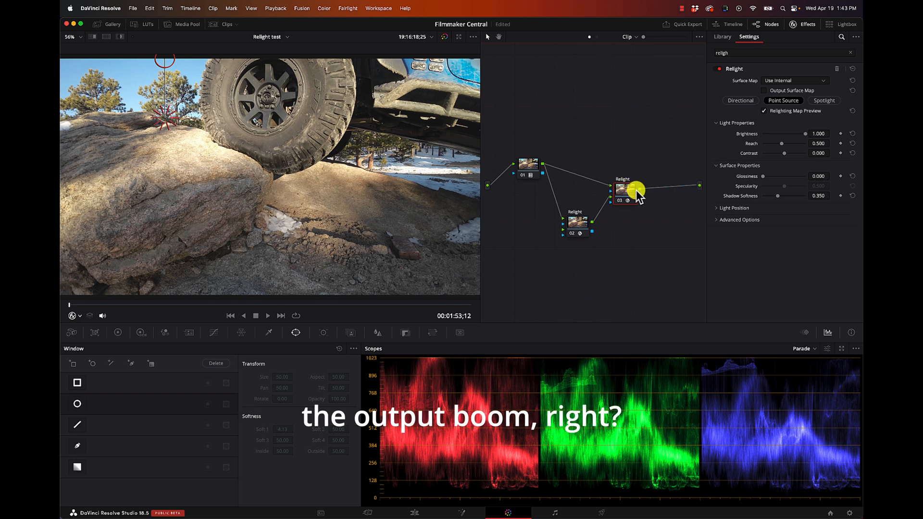
click(795, 81)
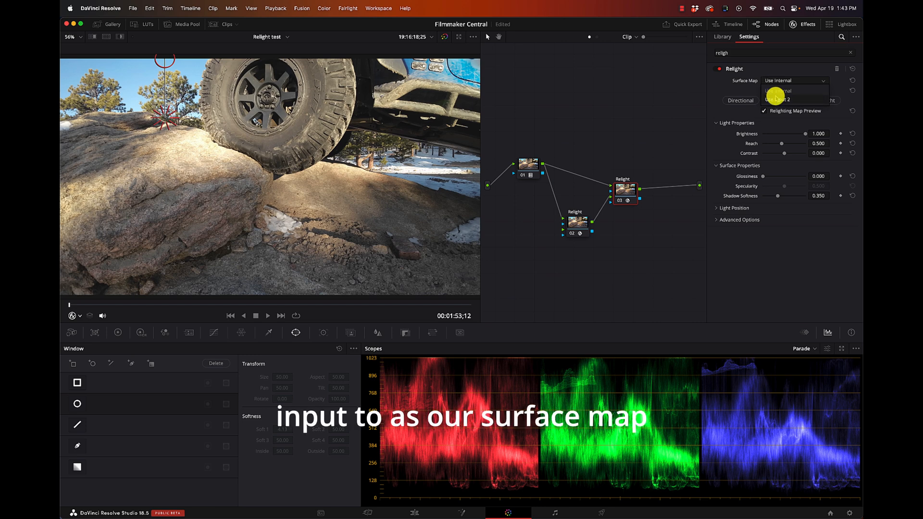
Set Surface Map to Use Input 2 and position the point light on the rock below the tire.
click(791, 91)
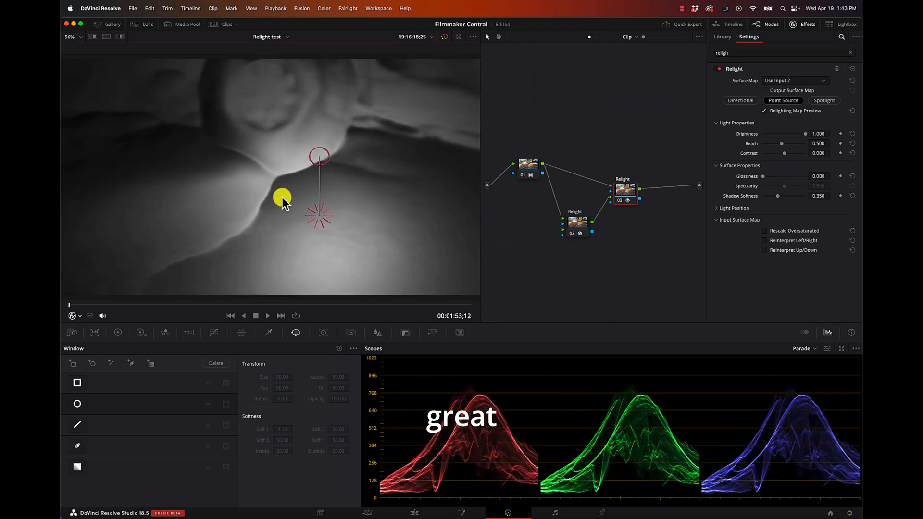
drag(281, 198, 333, 208)
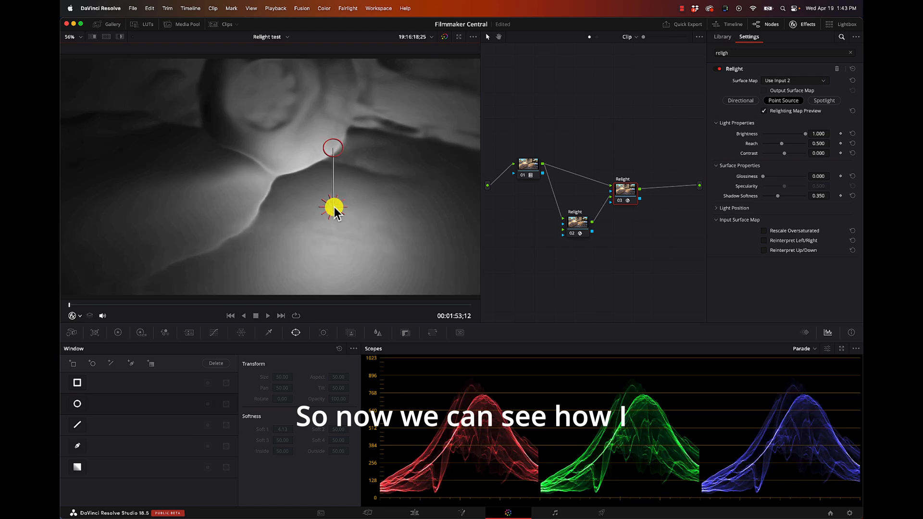
drag(333, 208, 293, 213)
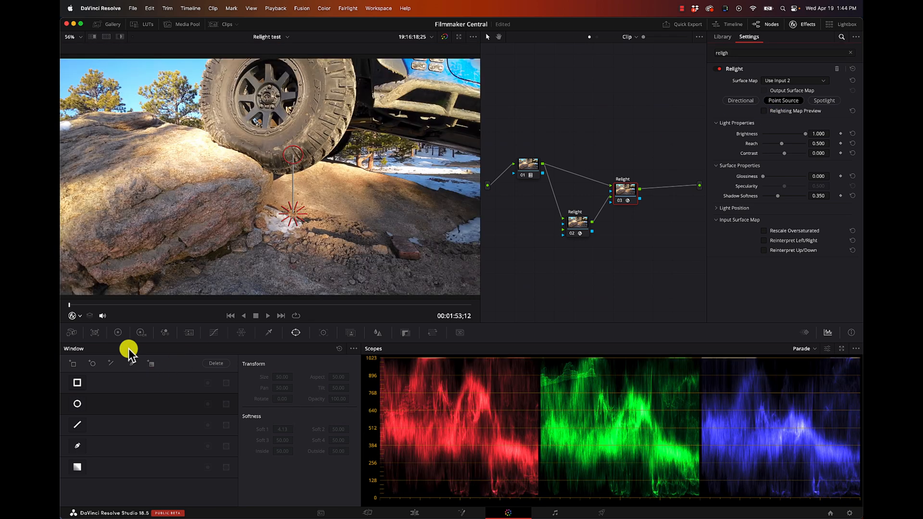
Raise Color Boost to 82.50 in the Primaries Color Wheels palette.
click(117, 333)
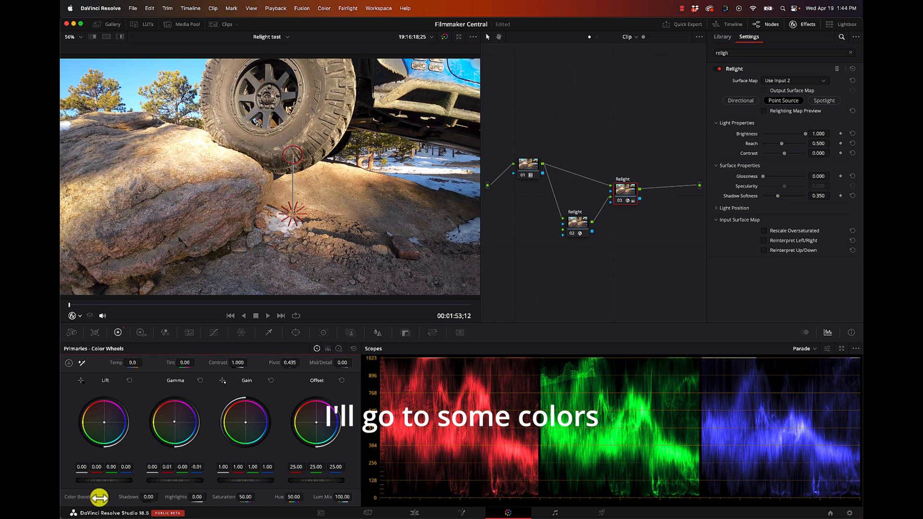
drag(98, 497, 164, 497)
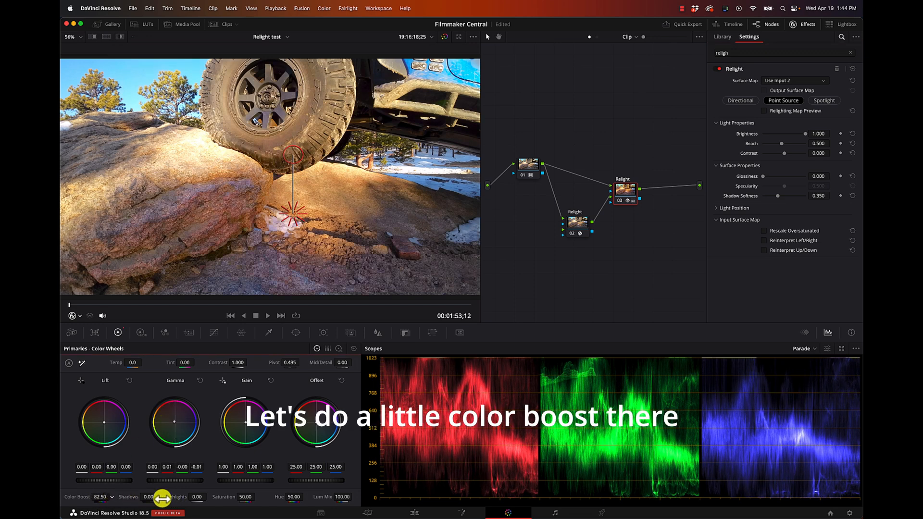